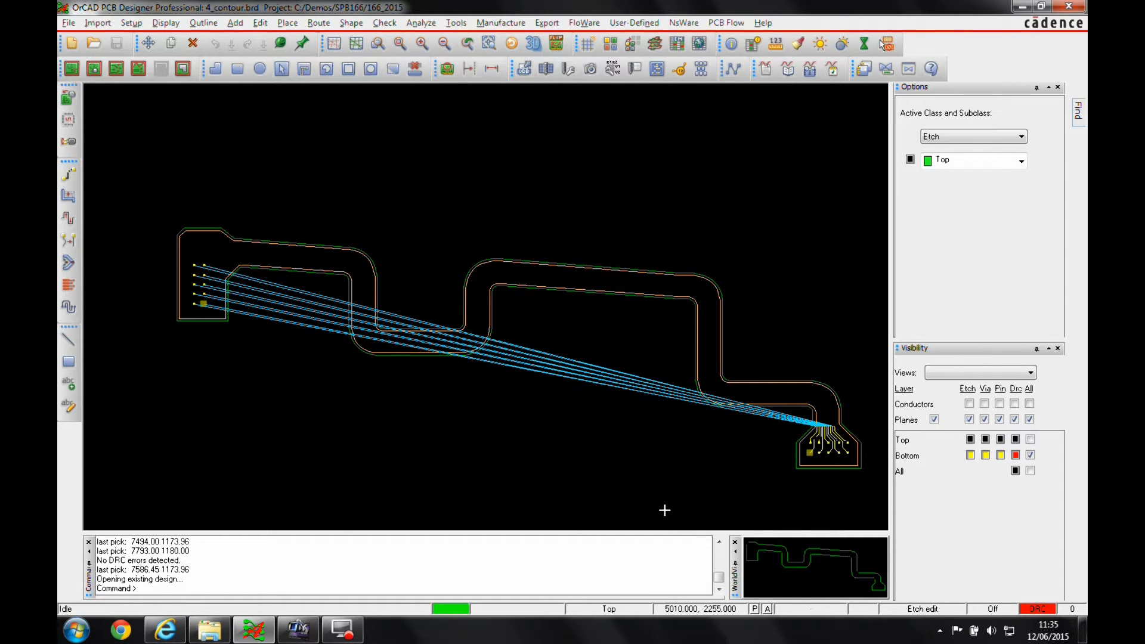
pyautogui.moveTo(840, 422)
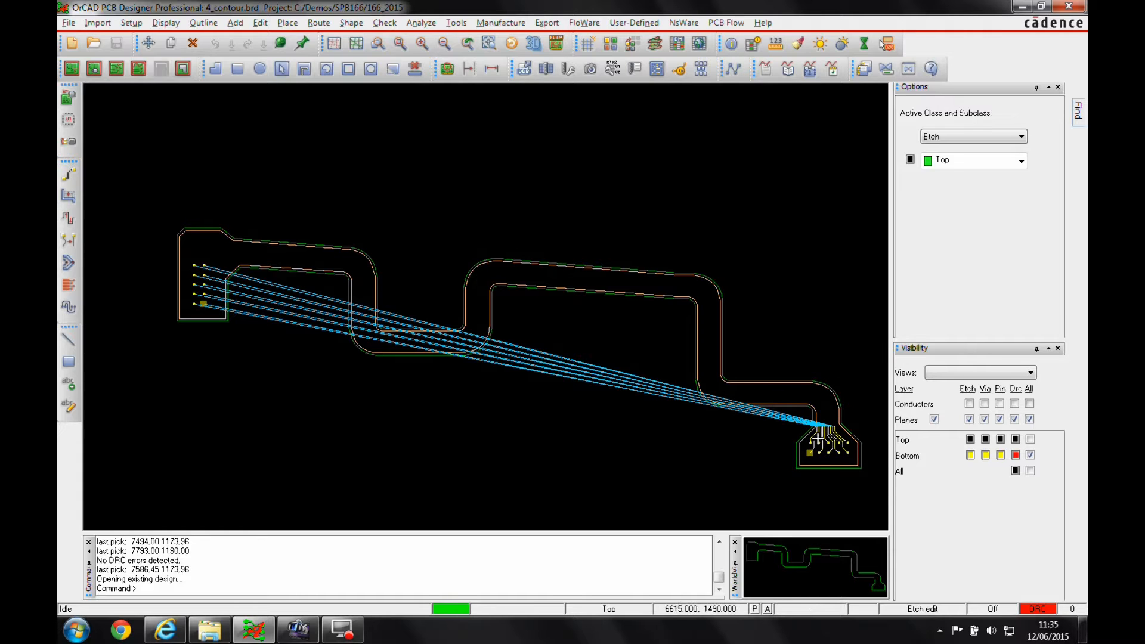
pyautogui.moveTo(824, 397)
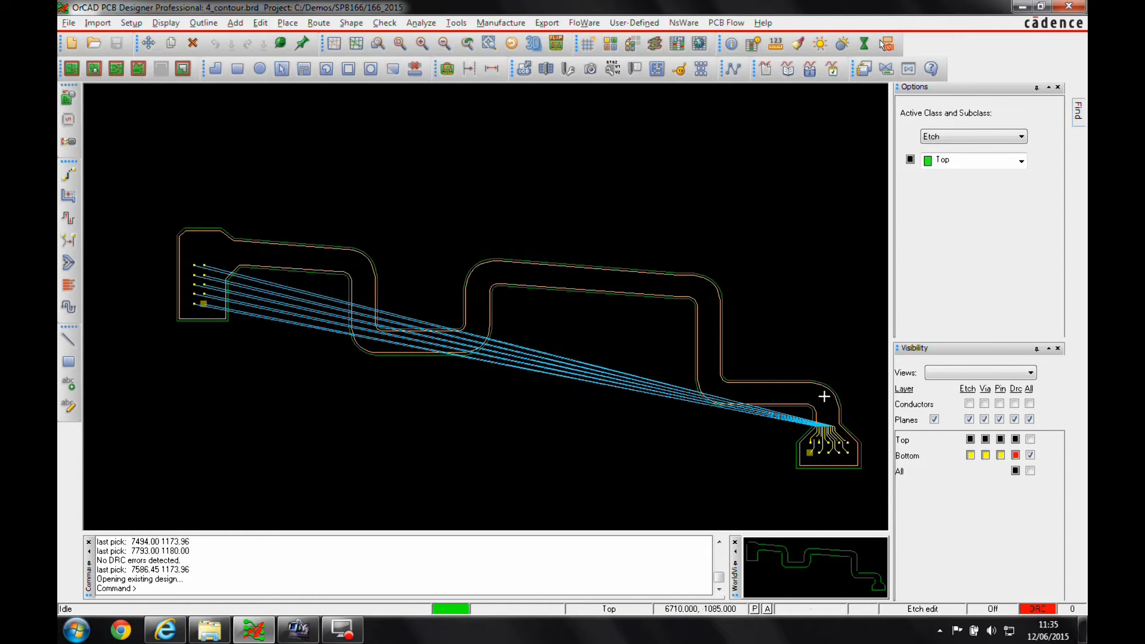
pyautogui.moveTo(214, 323)
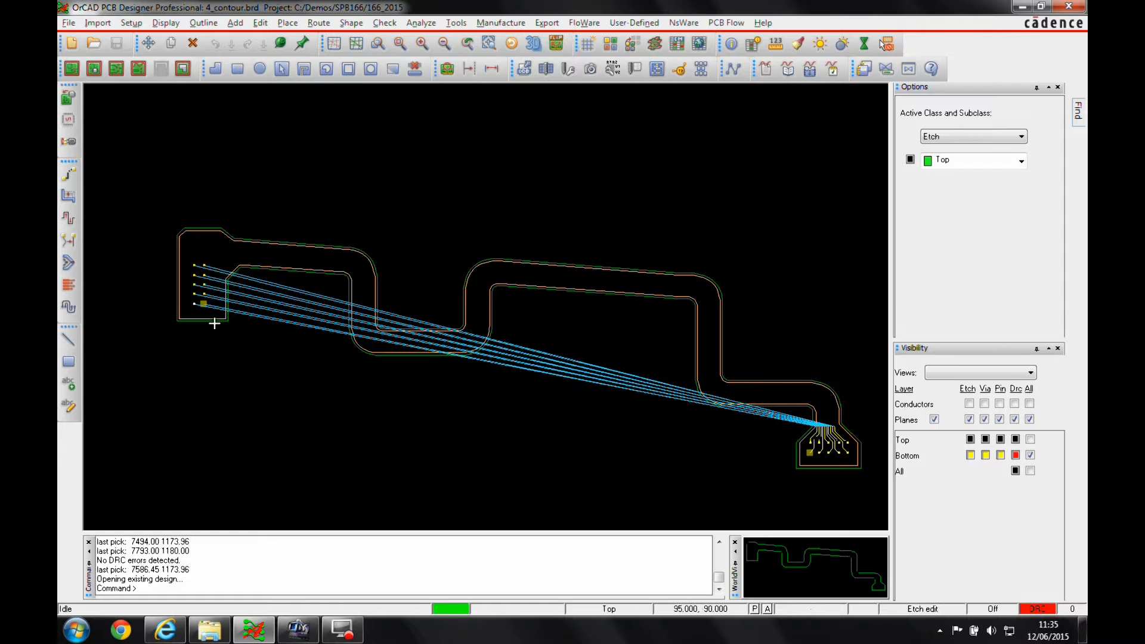
pyautogui.moveTo(479, 282)
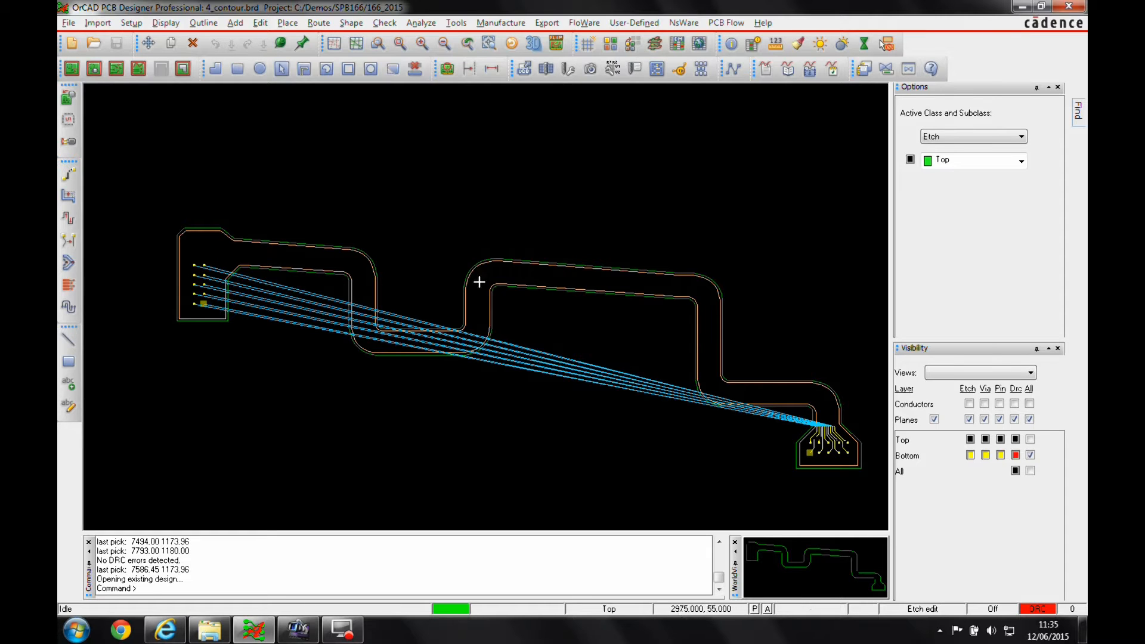
pyautogui.moveTo(762, 407)
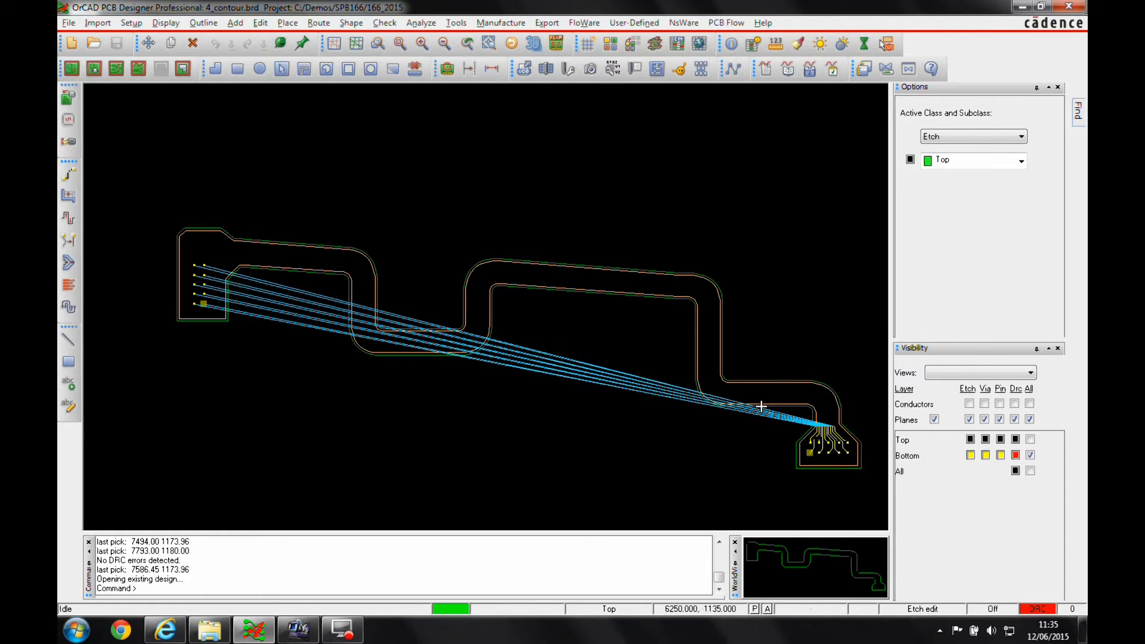
pyautogui.moveTo(261, 293)
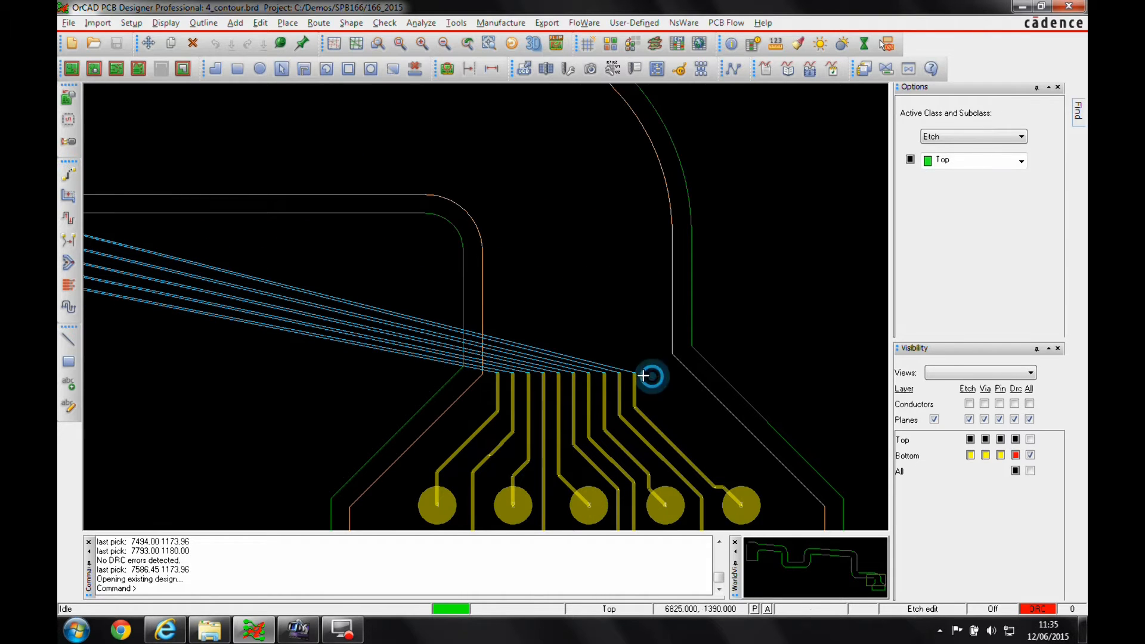
# Step: Open the routing menu on the connector bundle to route it around the first bend
pyautogui.rightClick(499, 375)
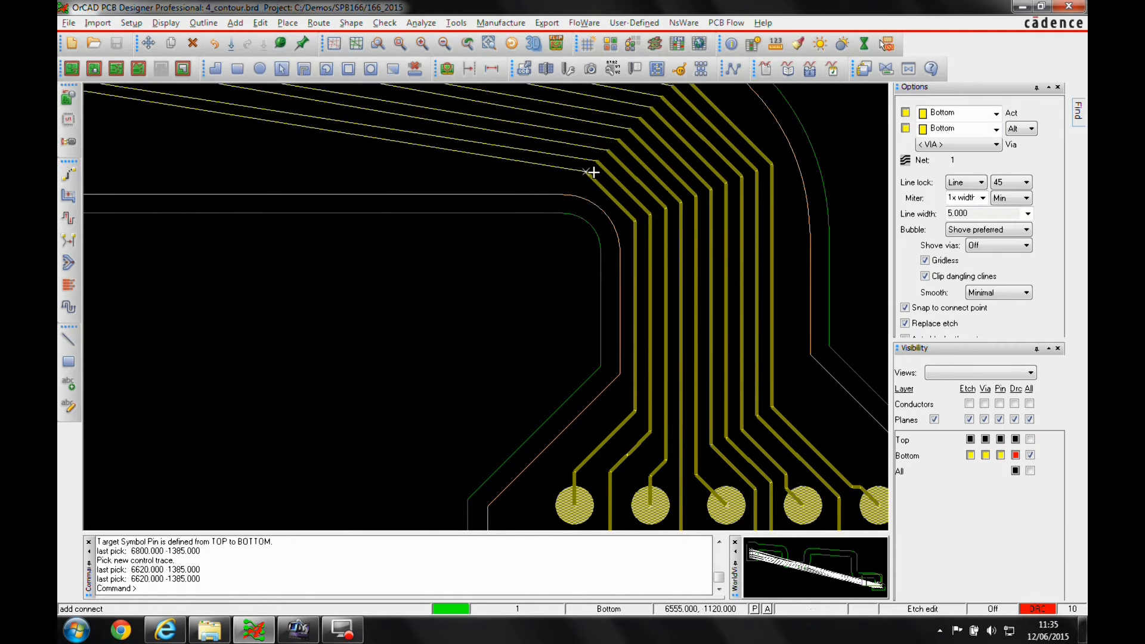
# Step: Switch bundle routing to follow the Route Keepin contour with an extra gap of 17
pyautogui.rightClick(591, 173)
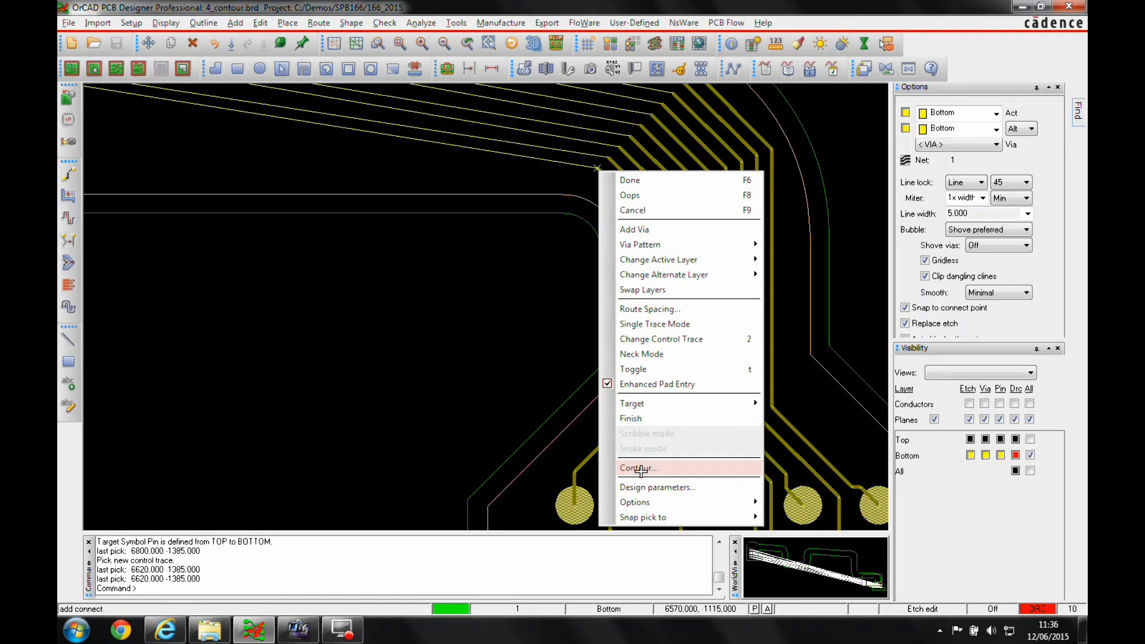
pyautogui.click(637, 469)
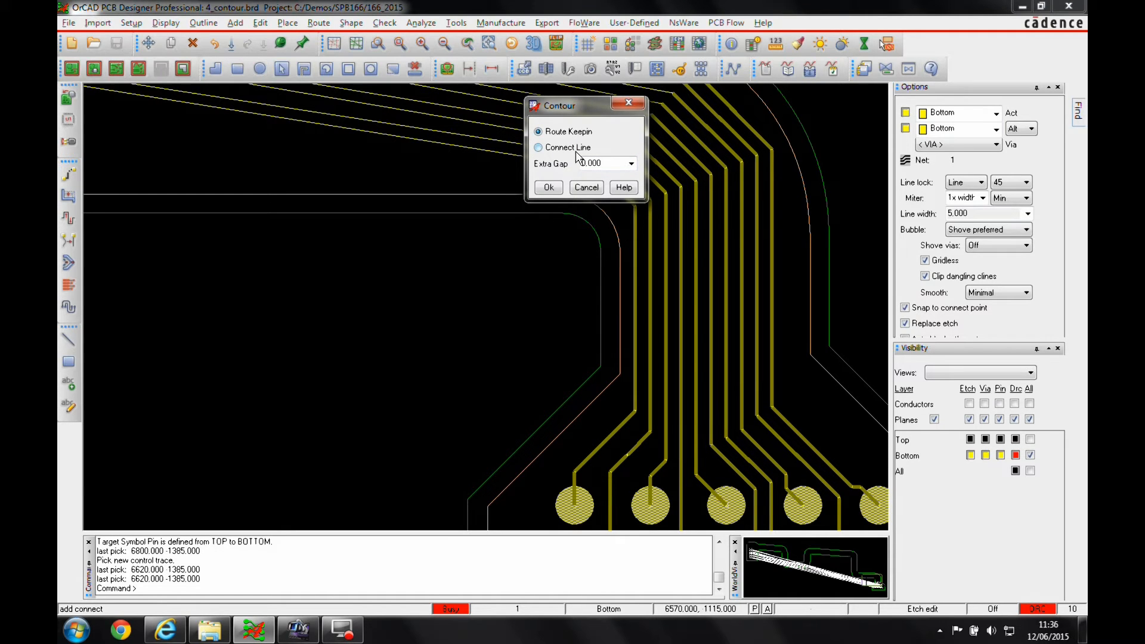
pyautogui.click(602, 162)
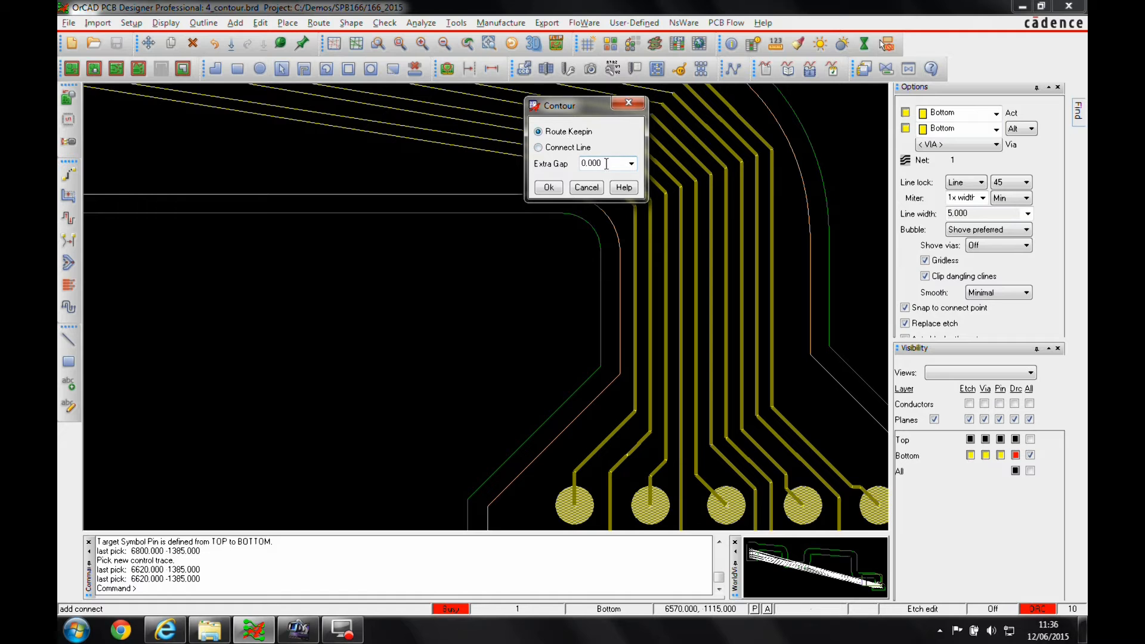
pyautogui.write('17')
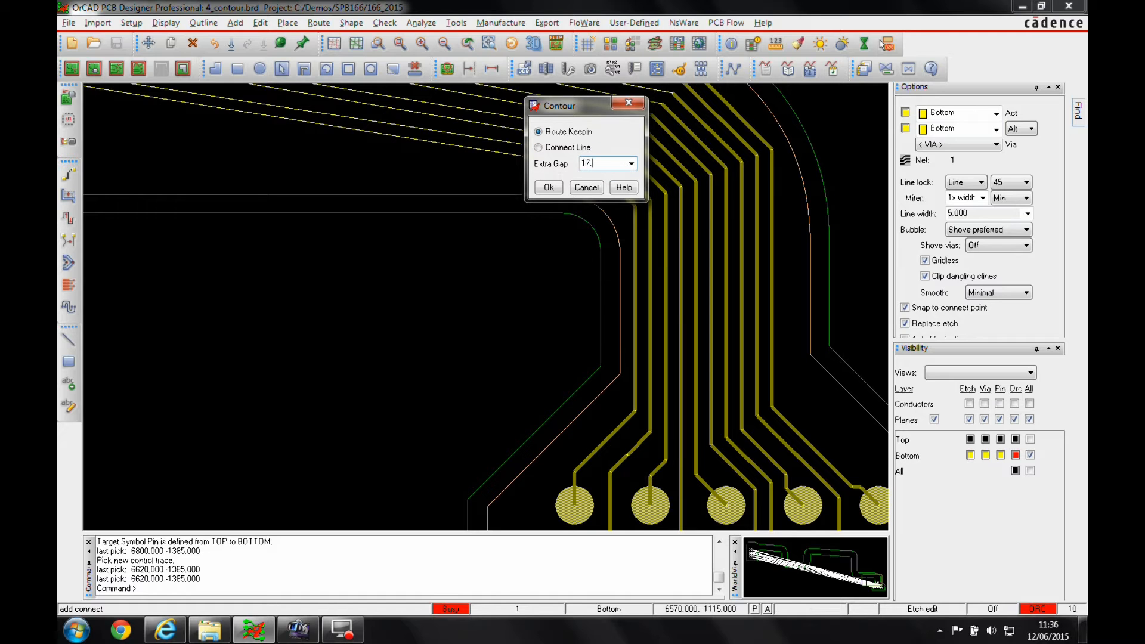
pyautogui.click(549, 188)
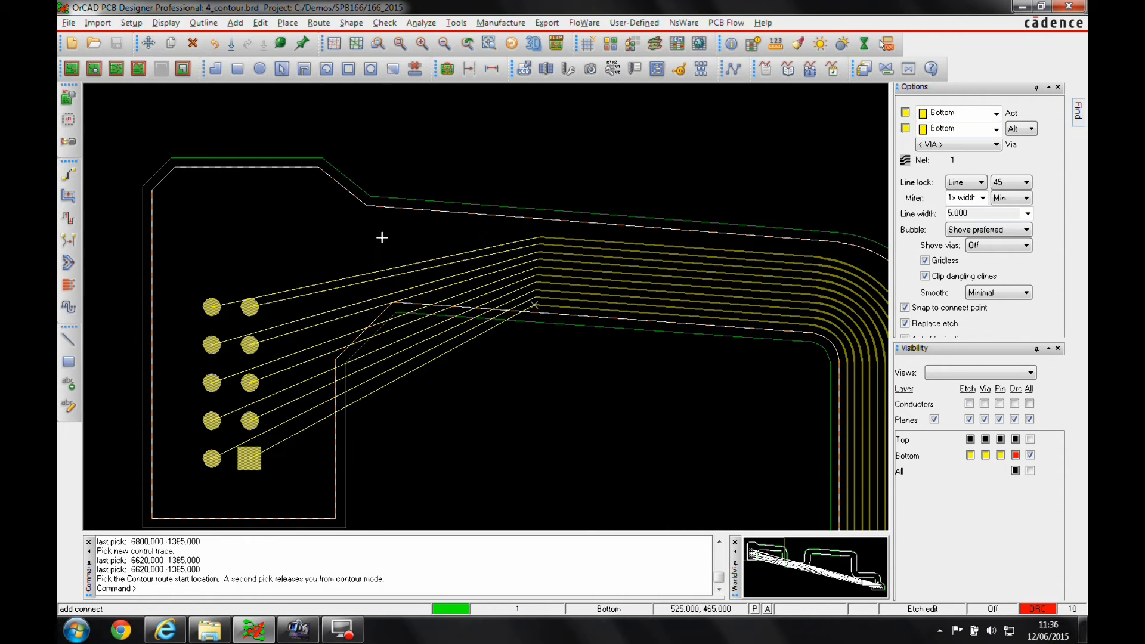
pyautogui.moveTo(309, 234)
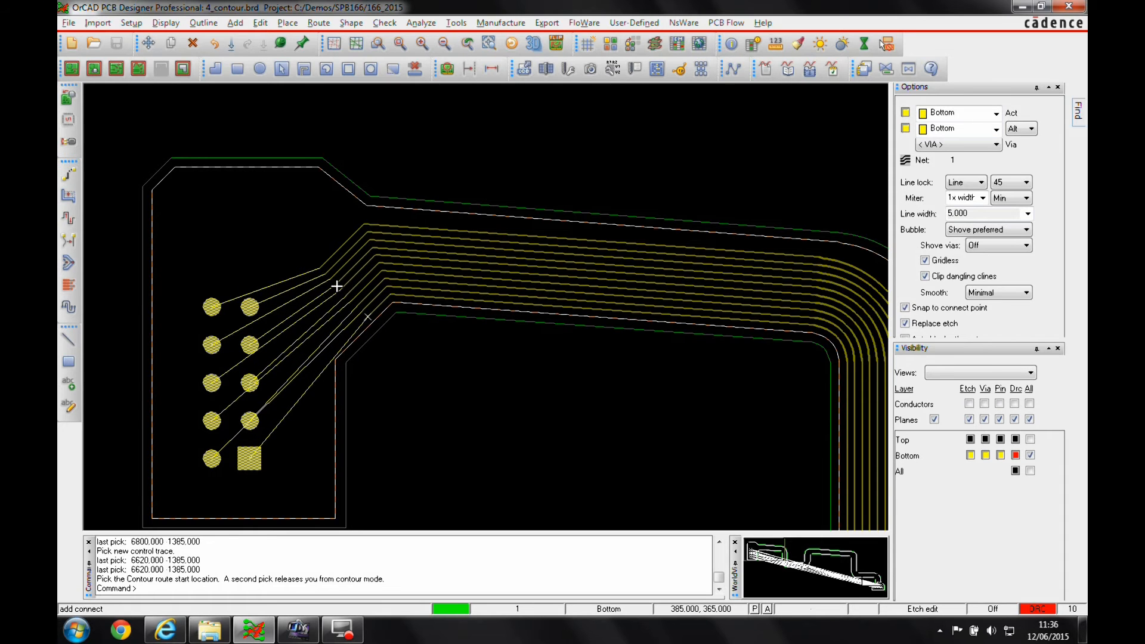
# Step: Finish the contour bundle once the traces reach the left-hand connector
pyautogui.rightClick(336, 286)
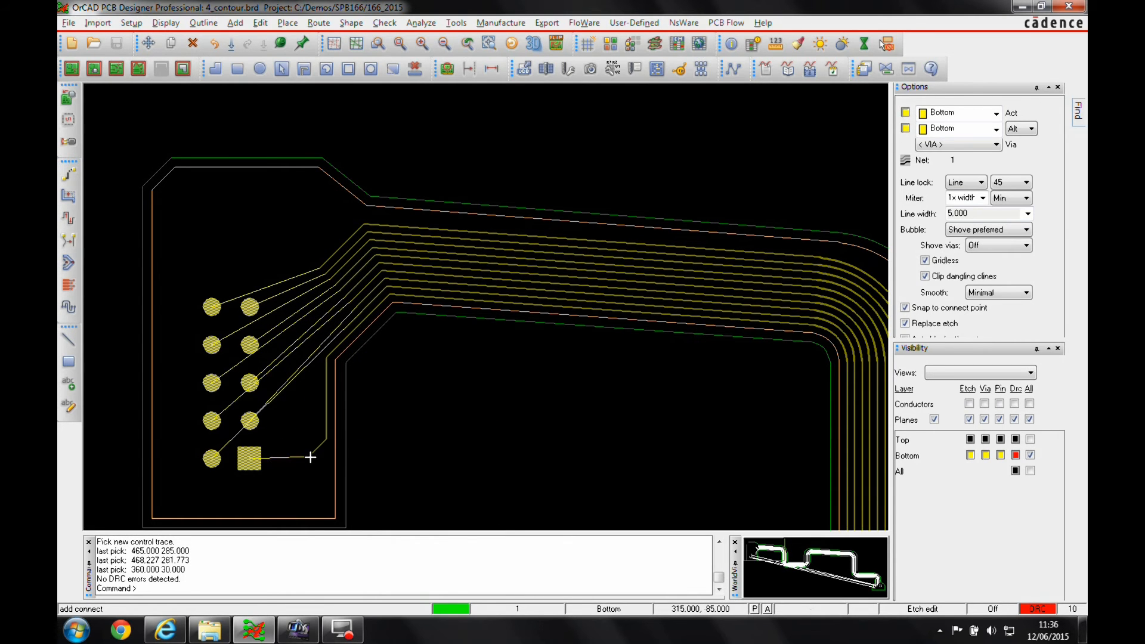
# Step: Connect traces to the square pad, a fourth-row pad and a third-row pad
pyautogui.click(317, 404)
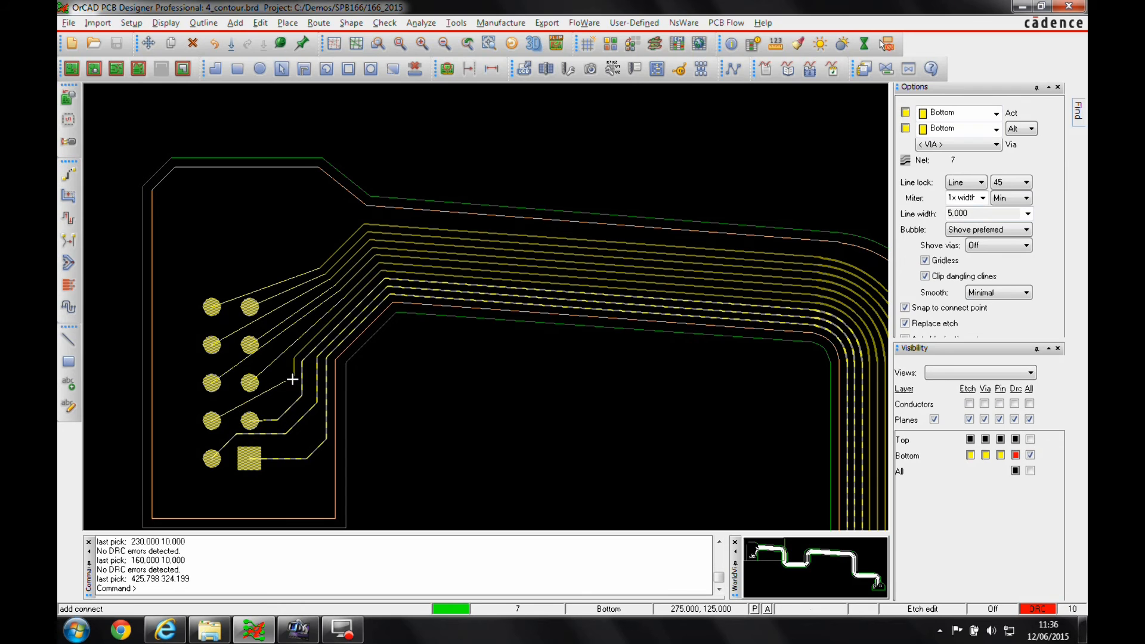
pyautogui.click(211, 420)
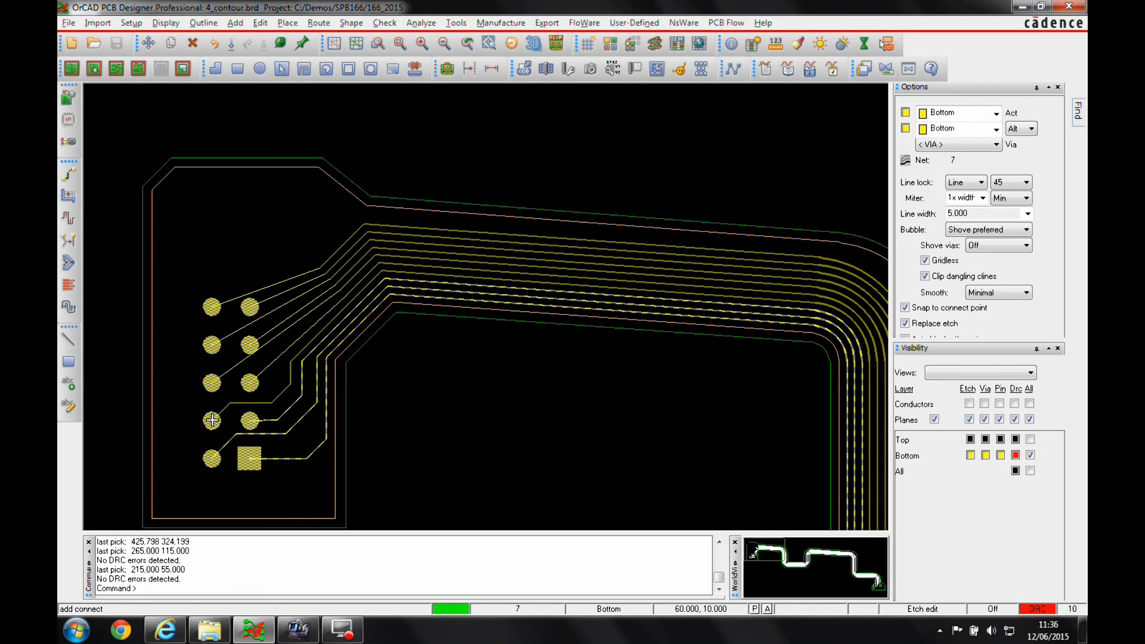
pyautogui.click(255, 384)
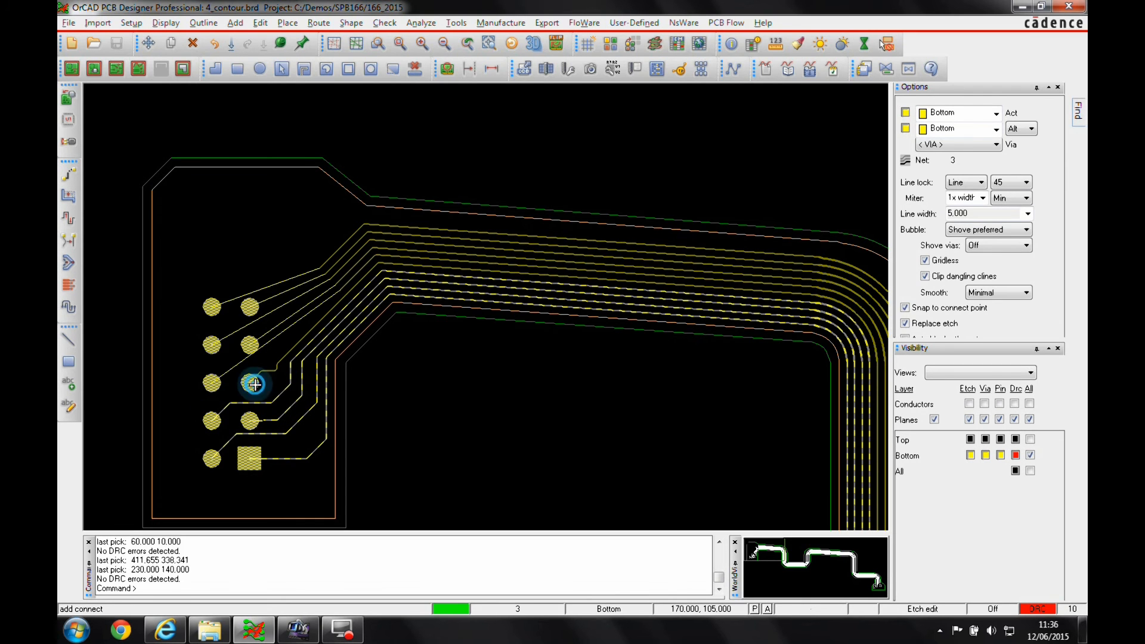